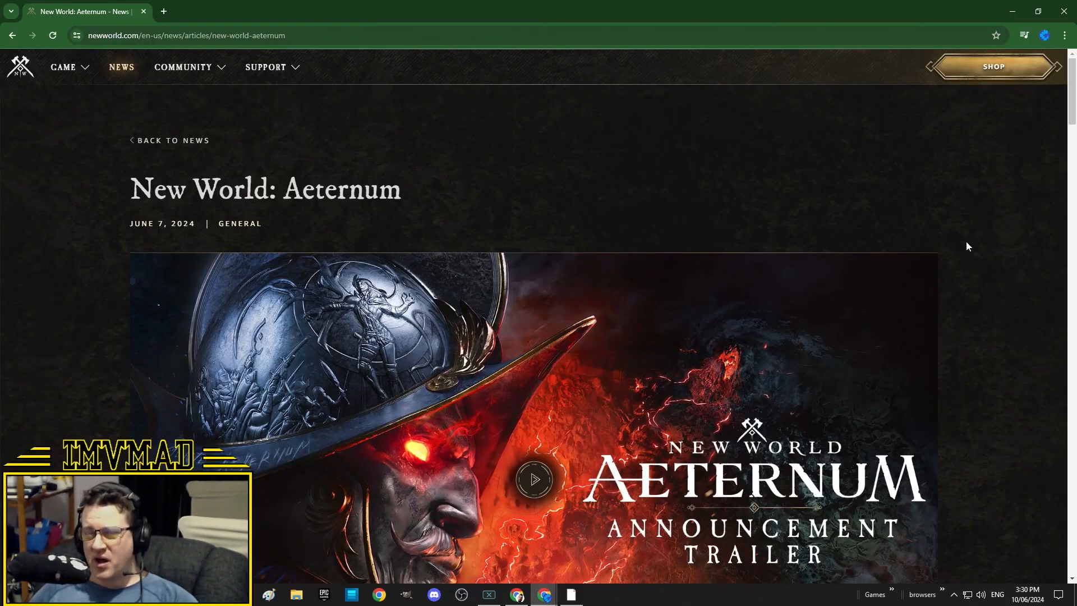
Select the article title 'New World: Aeternum' as highlighted text
triple_click(265, 189)
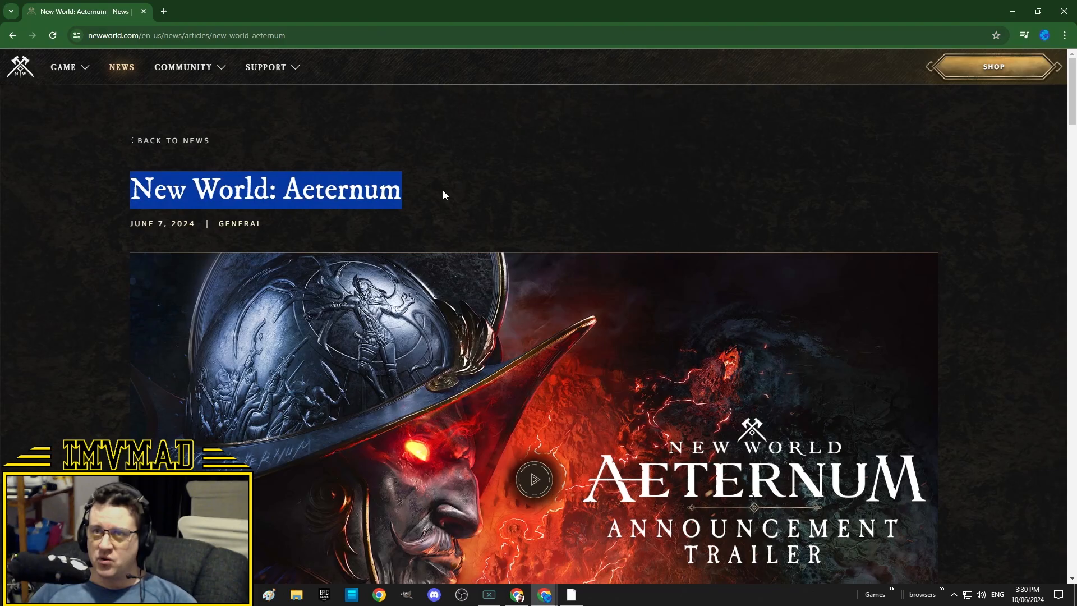
mouse_move(569, 240)
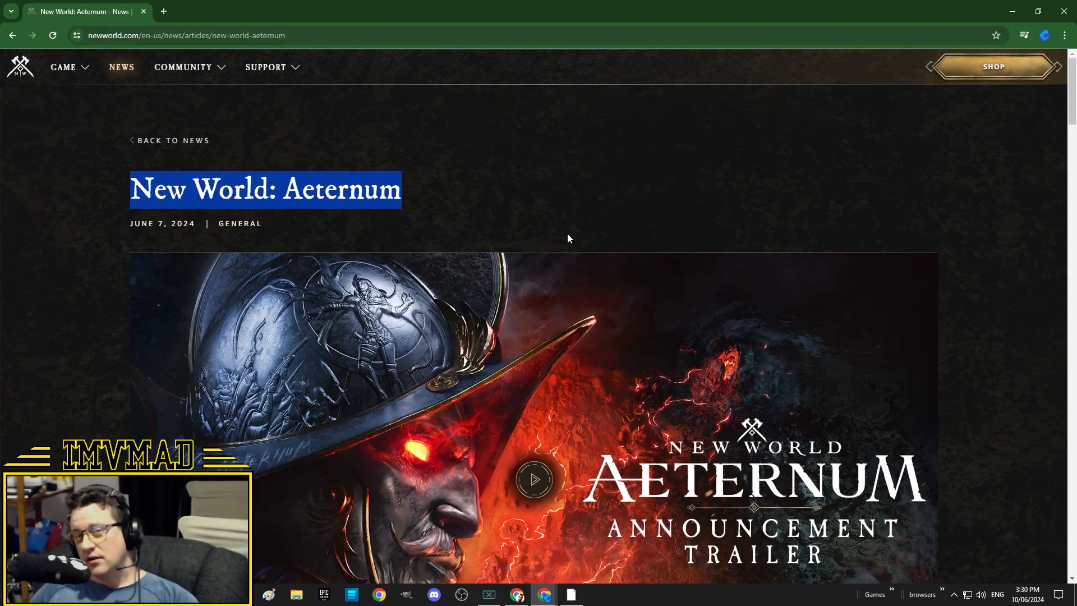
Scroll to the Greetings, Adventurers intro and the June 2024 dev update video
scroll(down, 3)
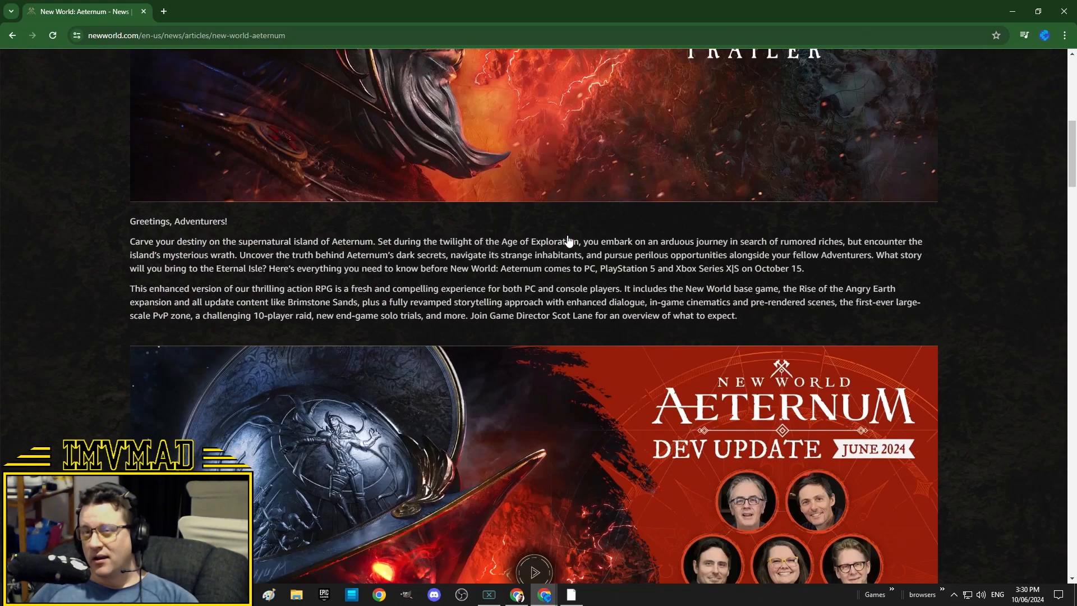
scroll(down, 3)
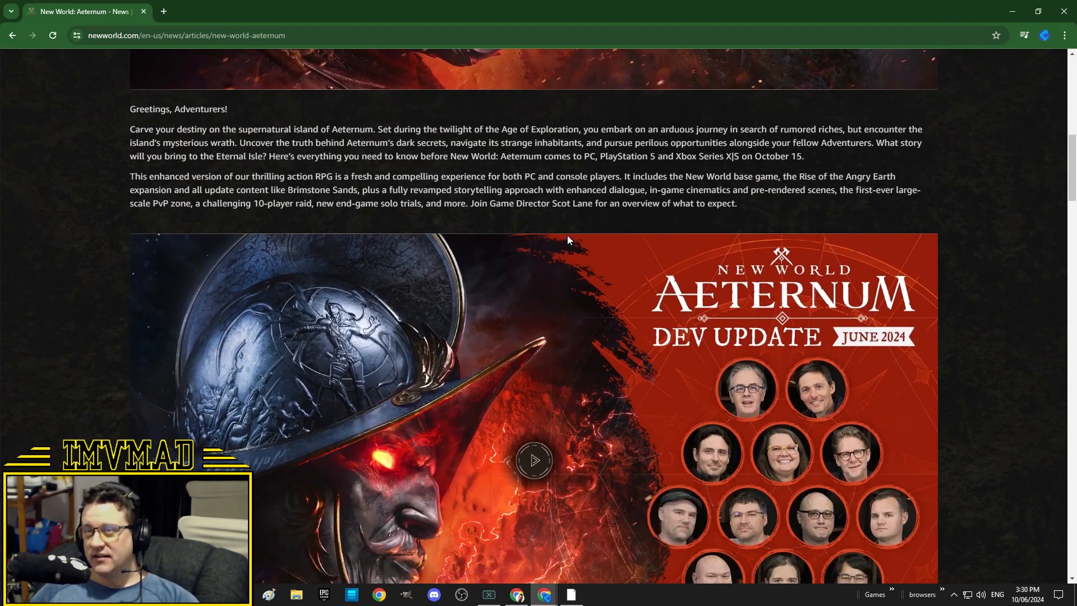
mouse_move(569, 246)
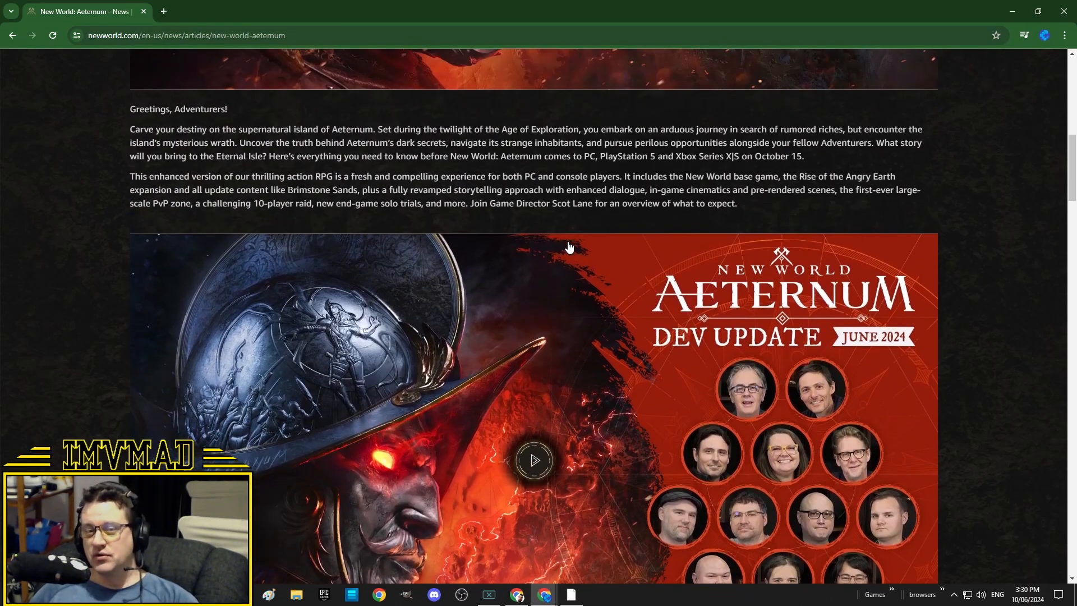
mouse_move(575, 247)
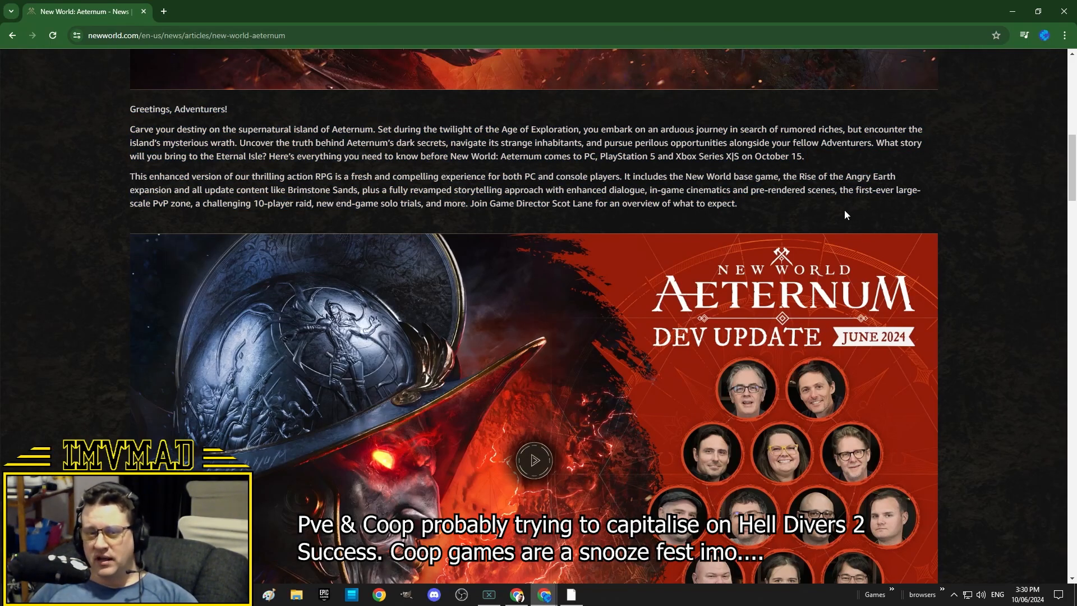
mouse_move(823, 222)
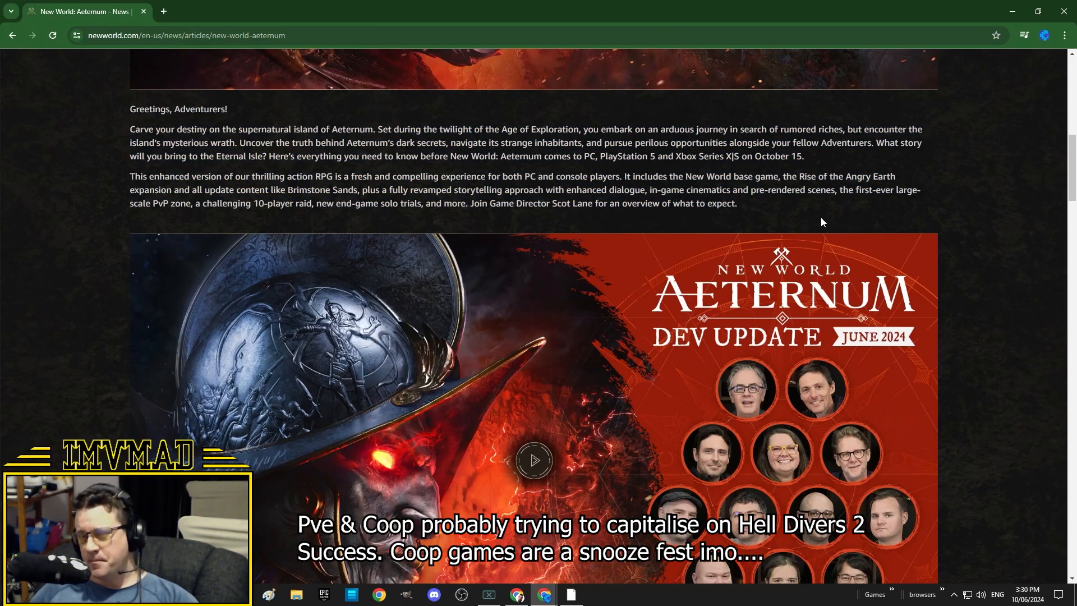
mouse_move(809, 222)
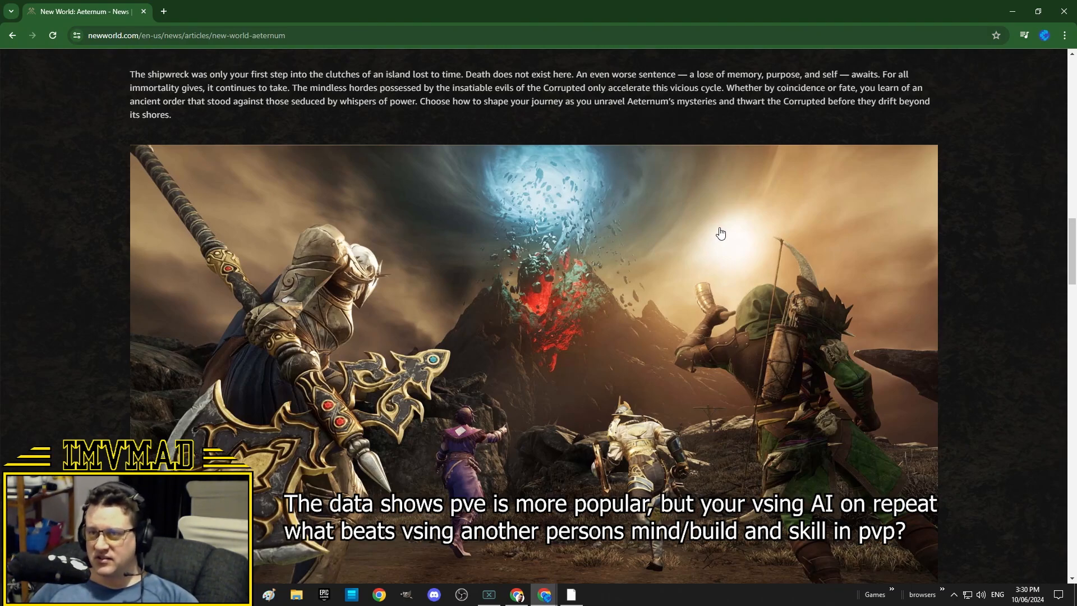
mouse_move(696, 246)
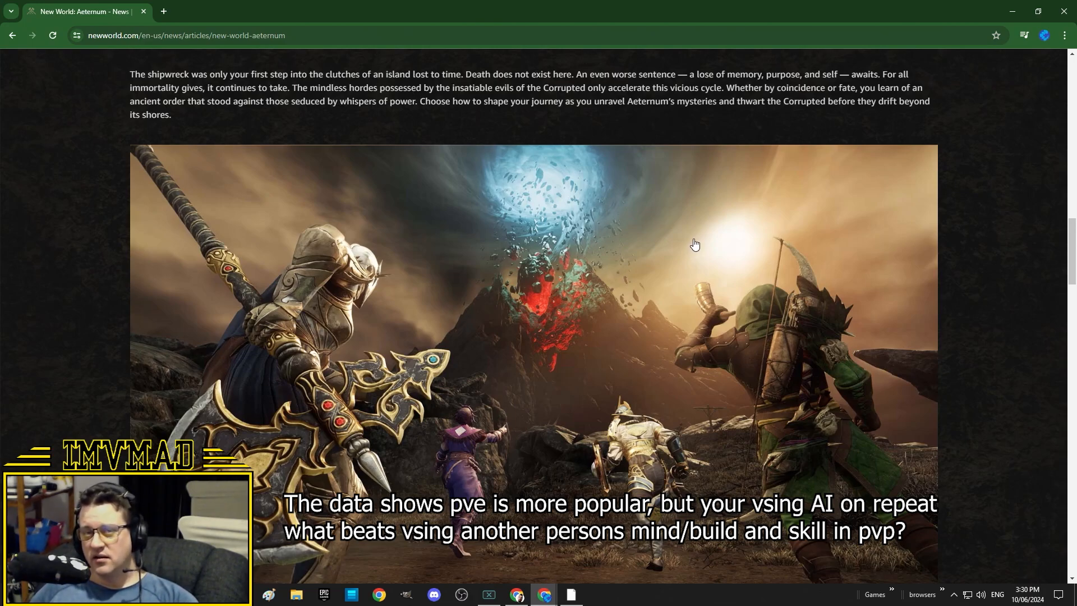
mouse_move(682, 246)
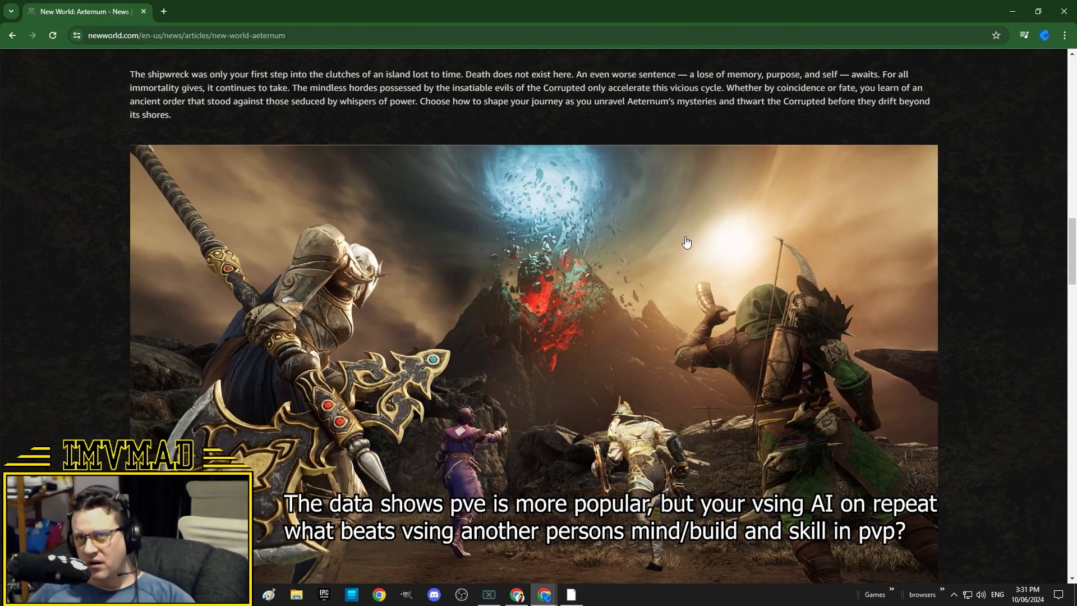
mouse_move(660, 281)
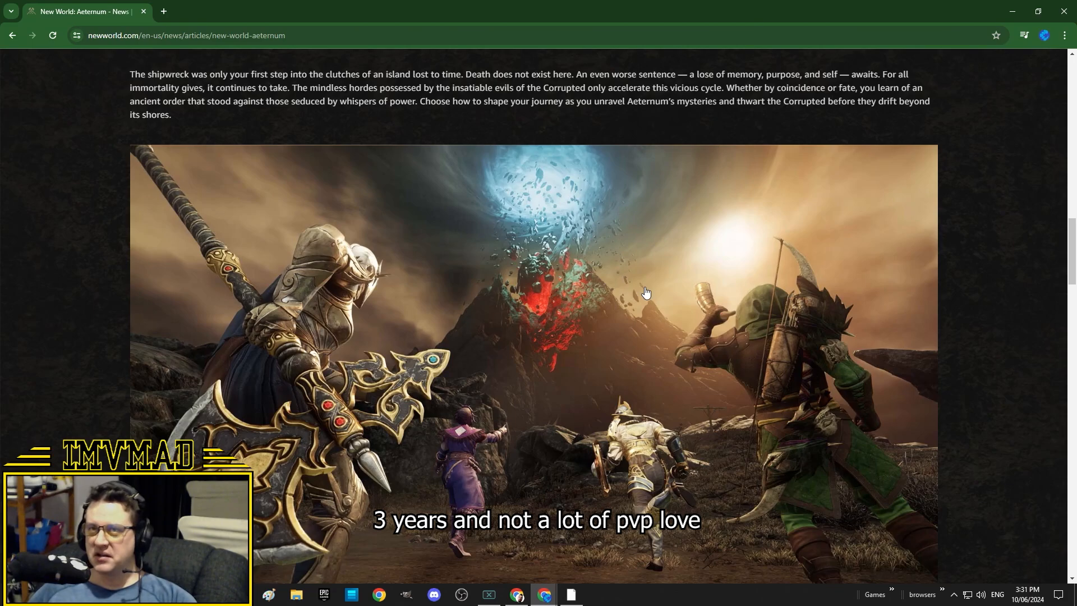
mouse_move(627, 304)
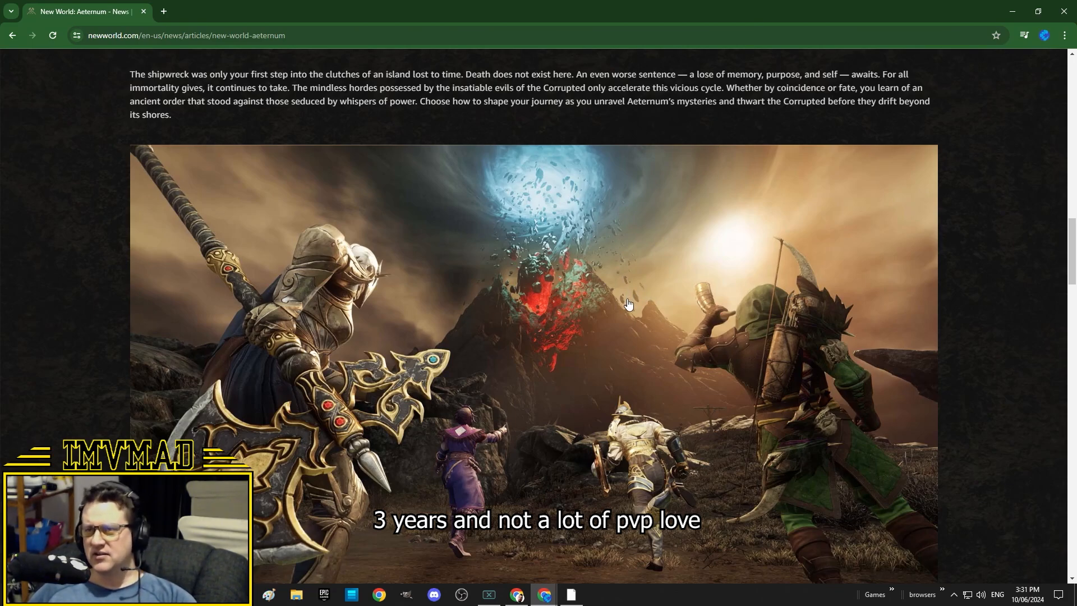
mouse_move(595, 313)
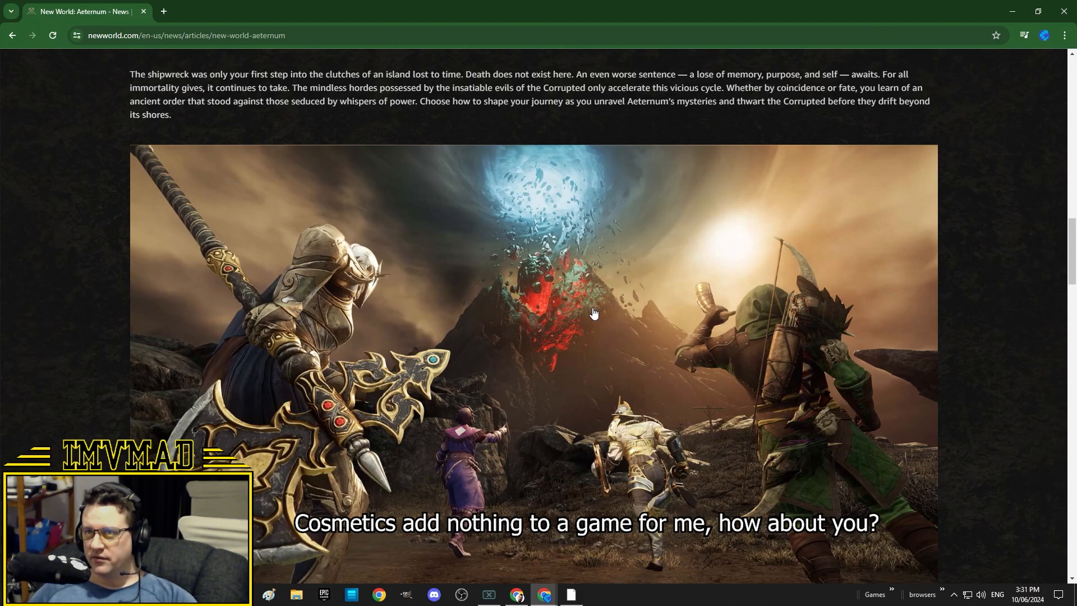
mouse_move(668, 296)
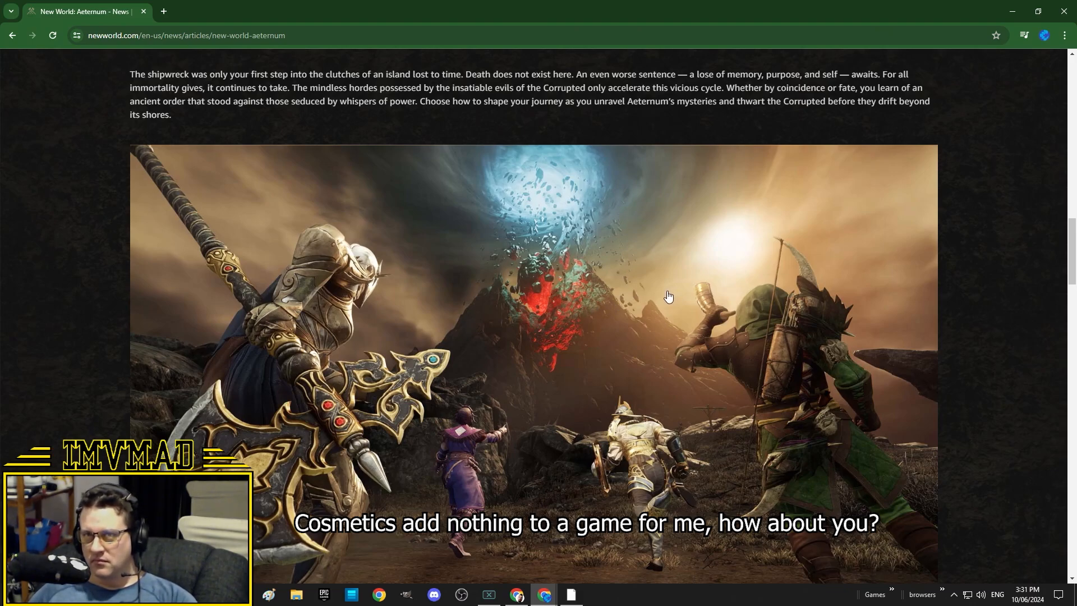
mouse_move(651, 294)
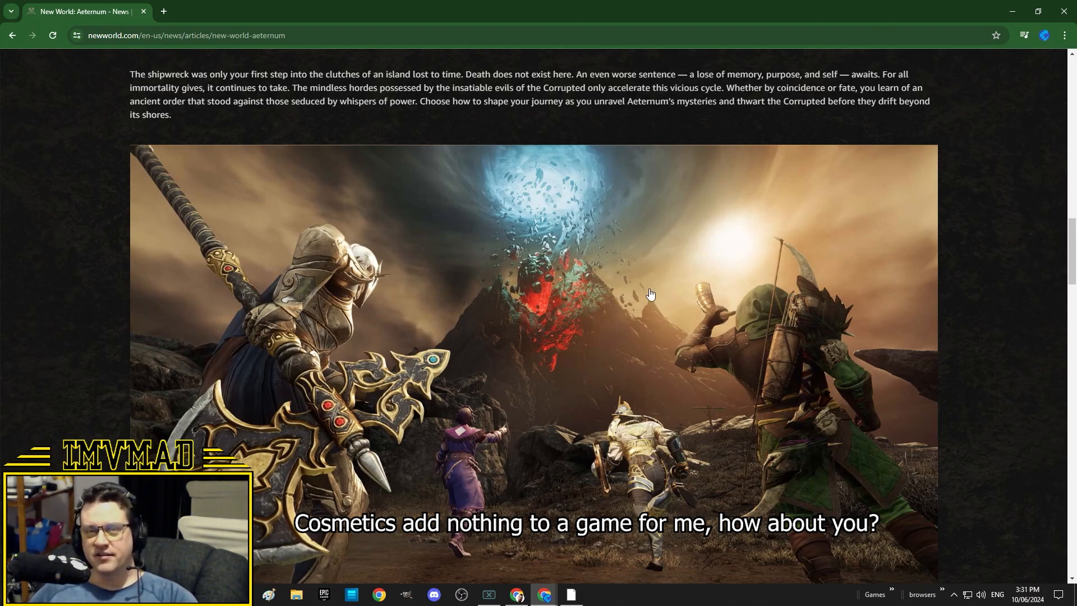
mouse_move(1019, 250)
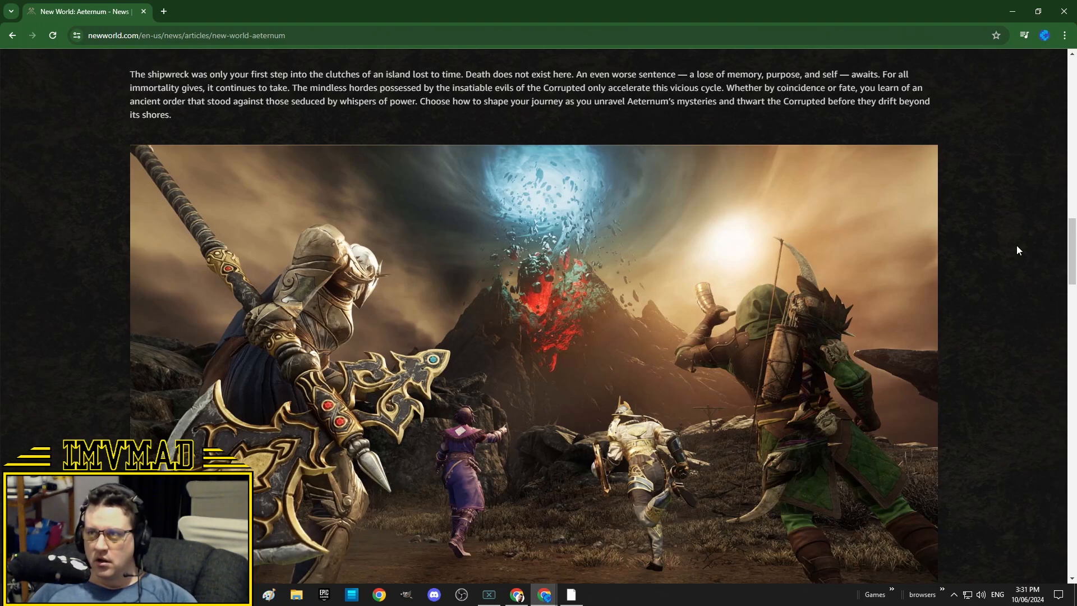
mouse_move(953, 271)
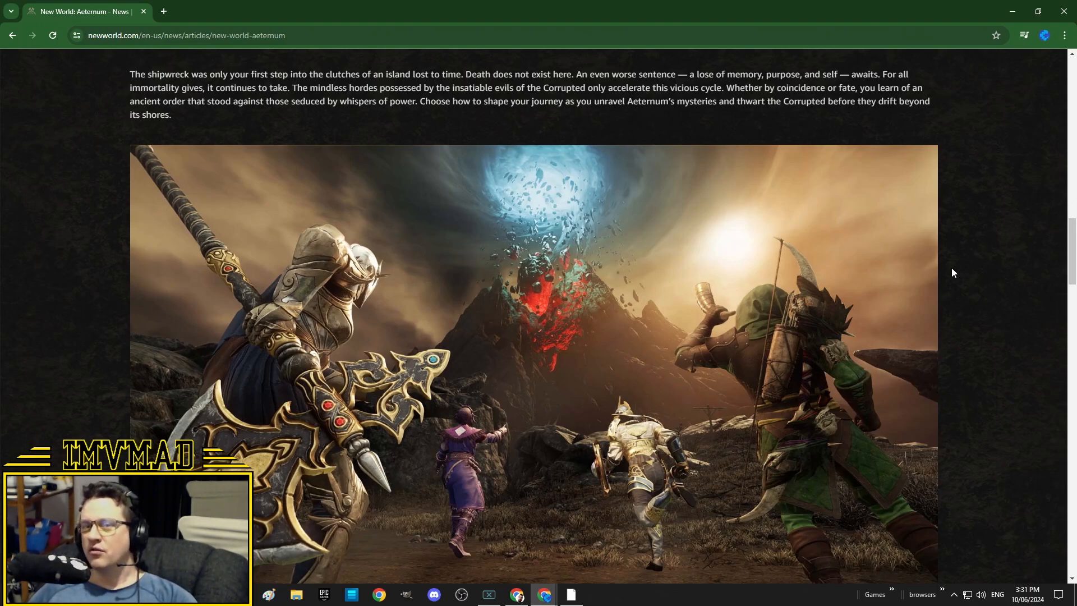
mouse_move(920, 295)
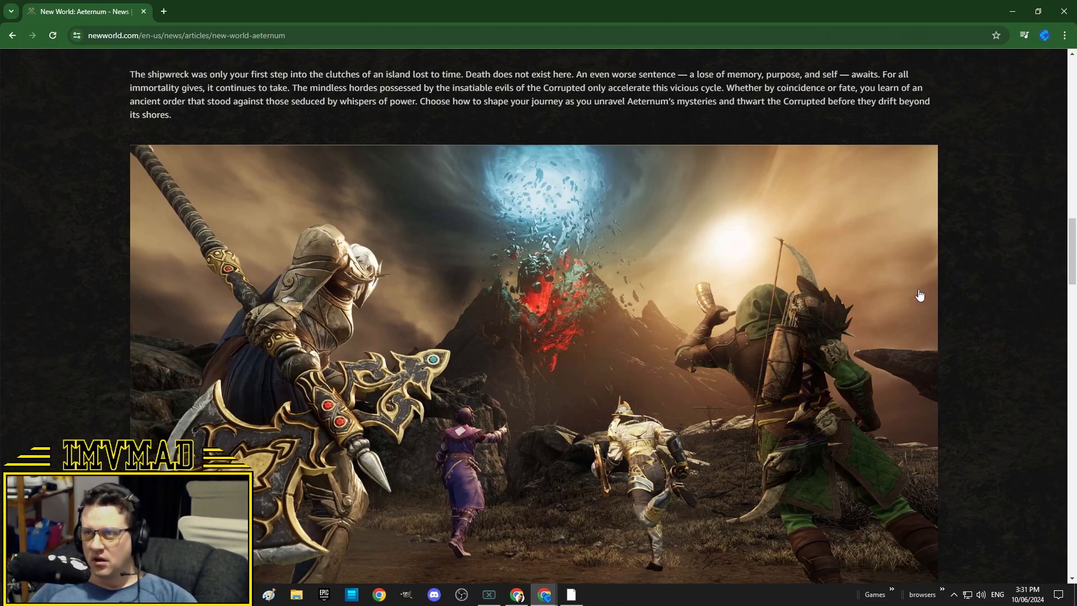
mouse_move(875, 302)
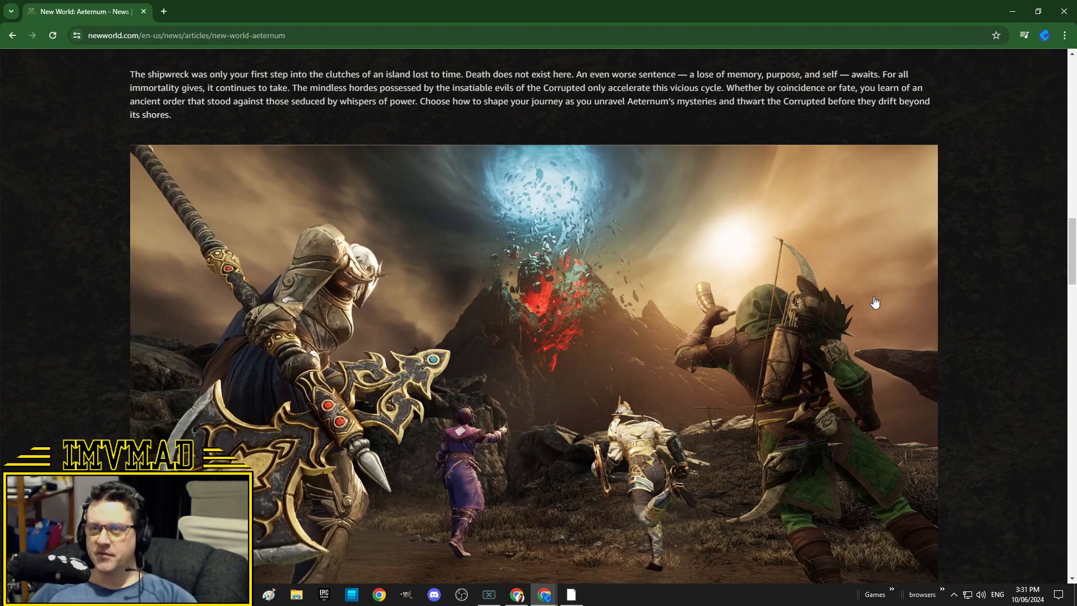
mouse_move(832, 310)
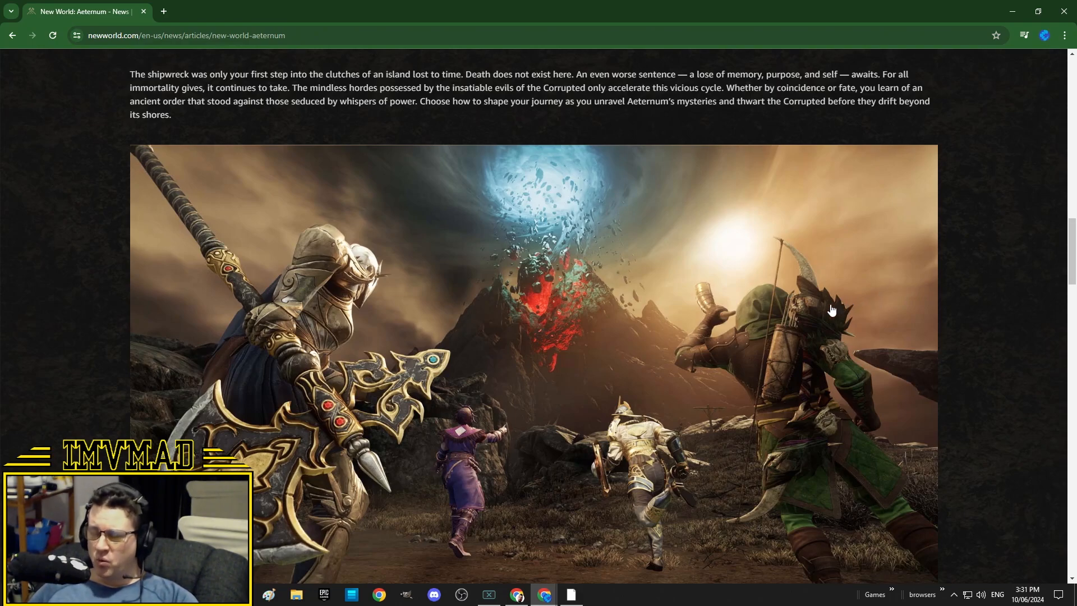
mouse_move(825, 307)
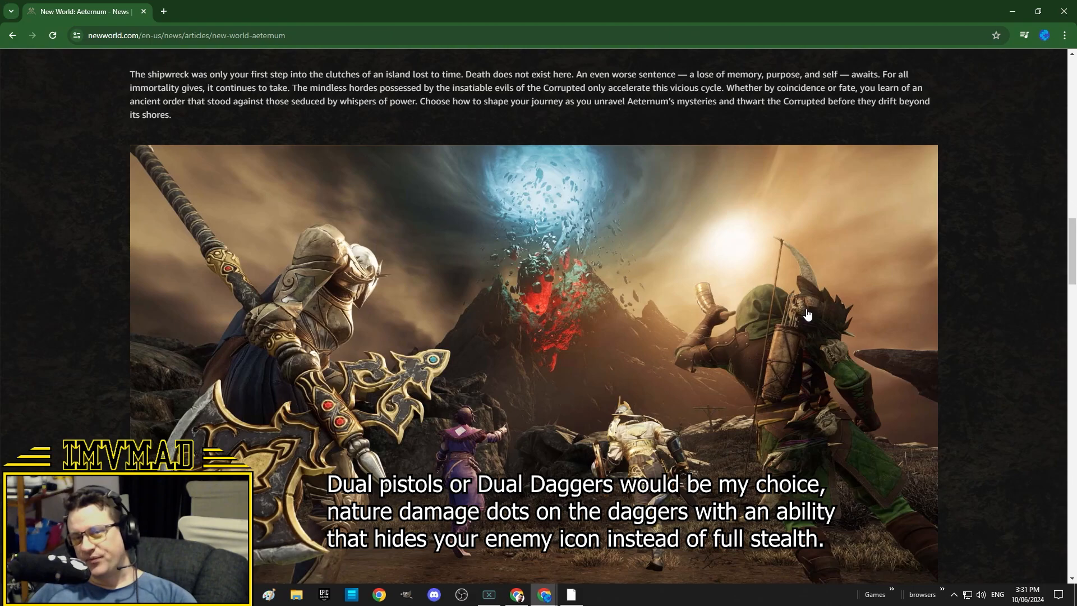
mouse_move(808, 311)
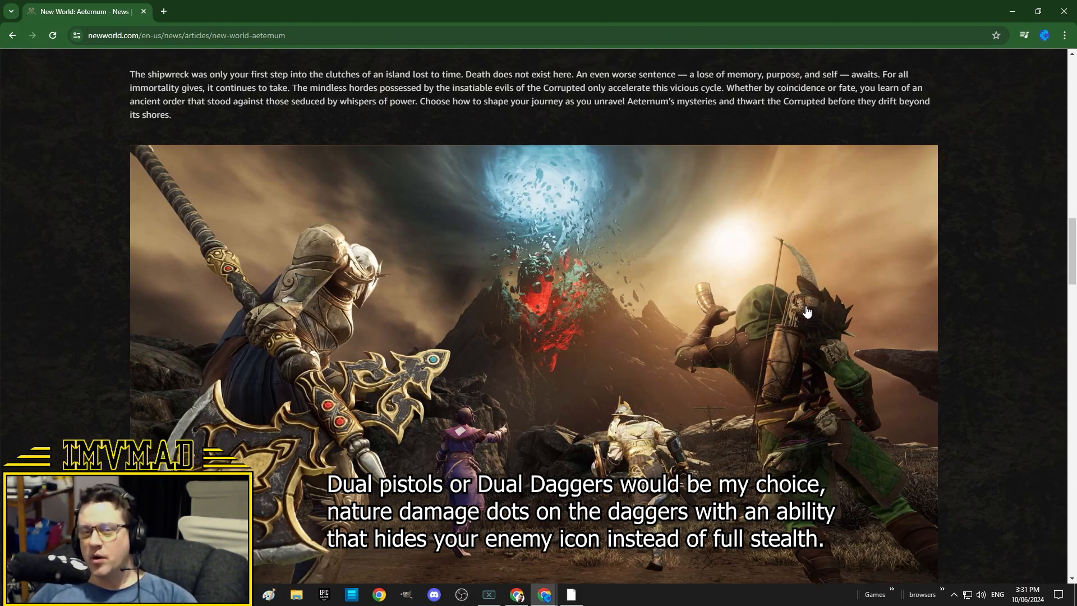
mouse_move(794, 323)
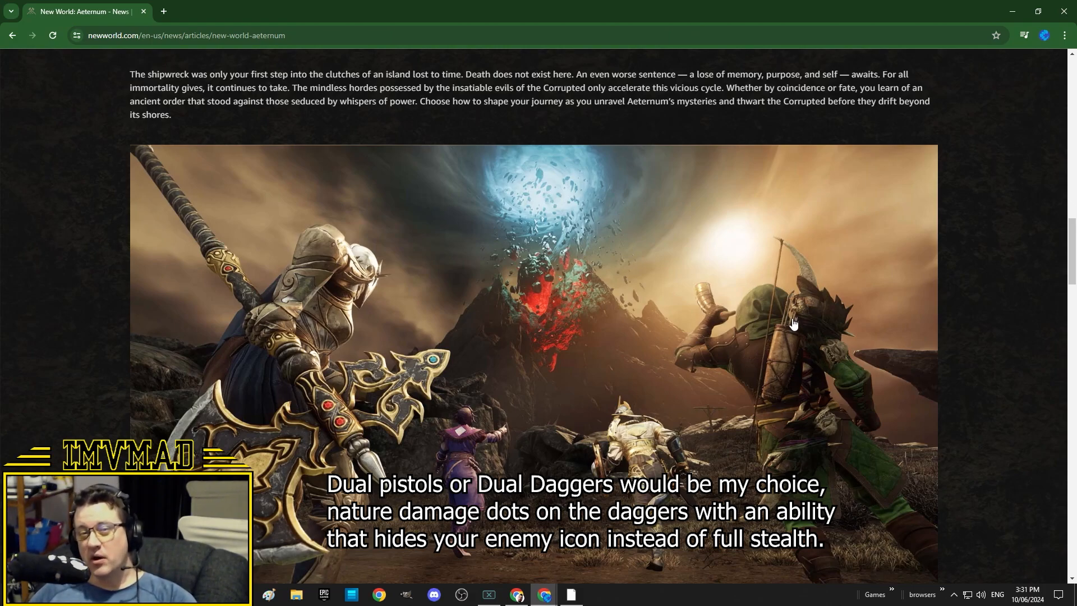
mouse_move(788, 327)
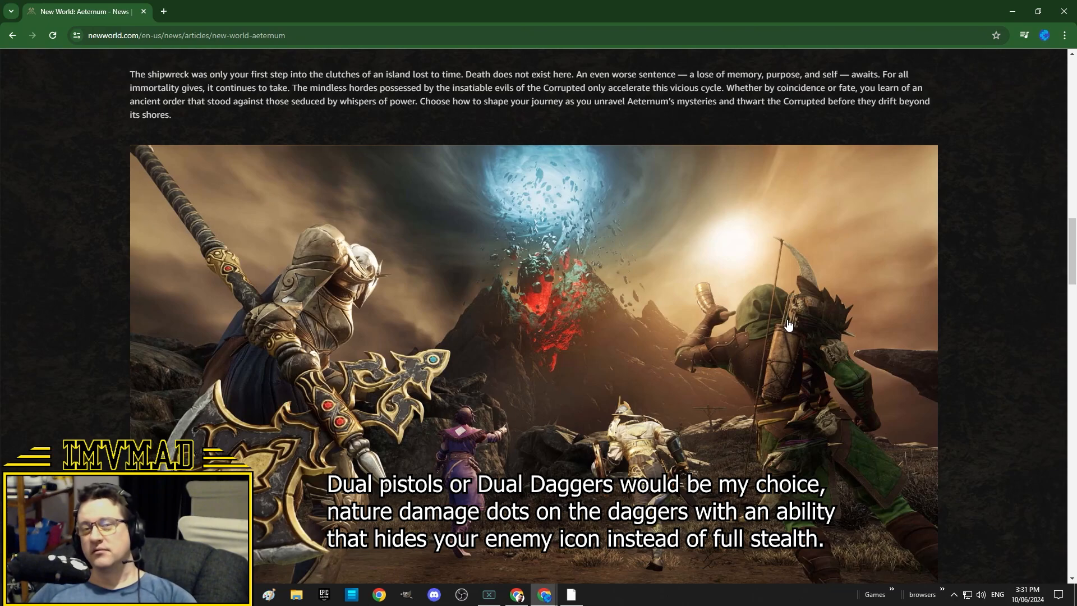
mouse_move(780, 329)
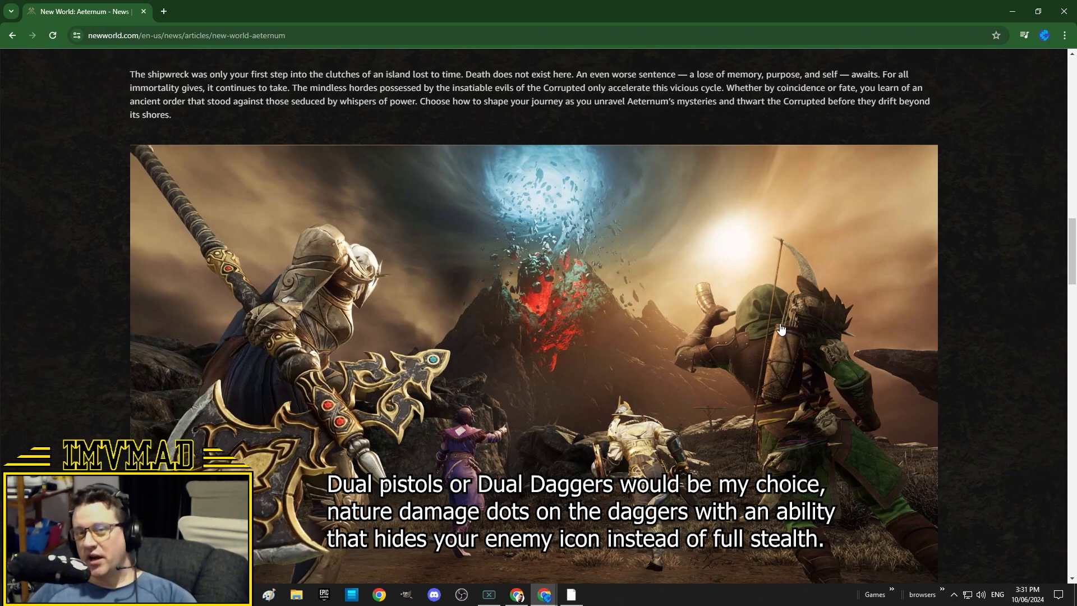
mouse_move(770, 338)
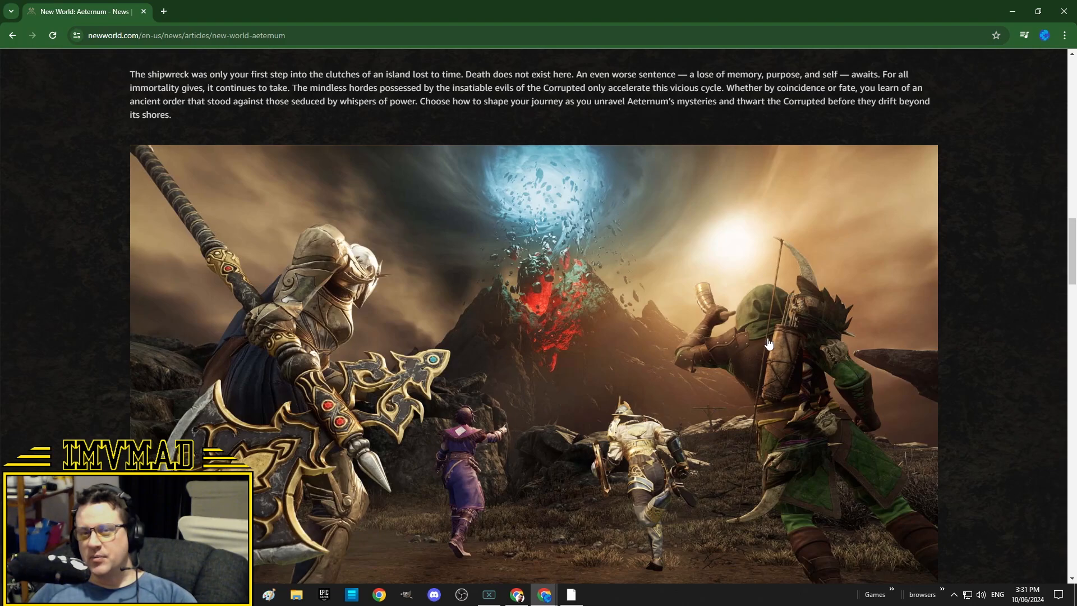
mouse_move(755, 349)
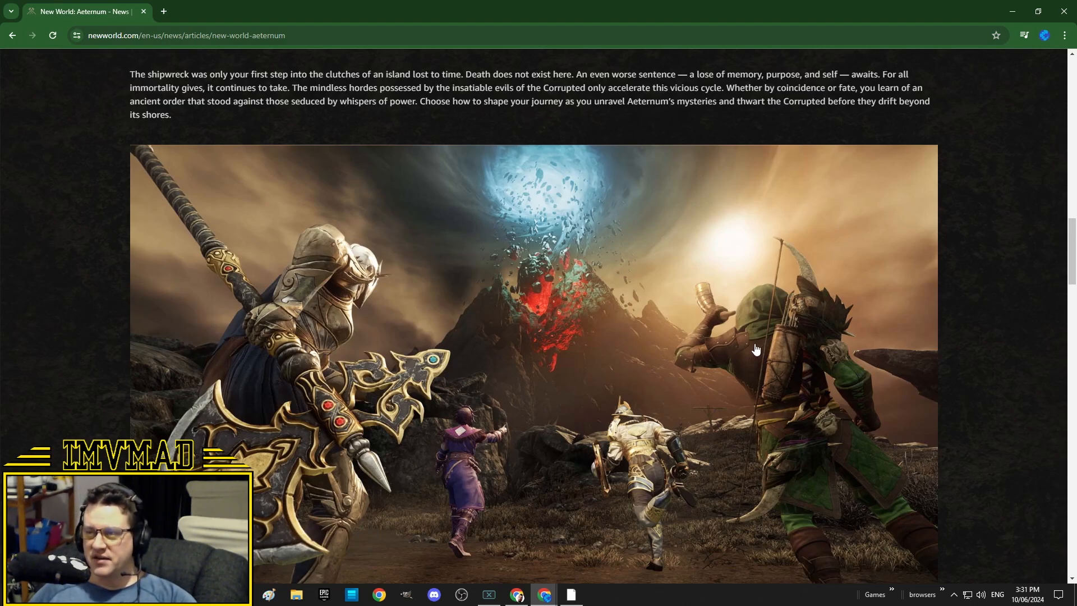
mouse_move(739, 348)
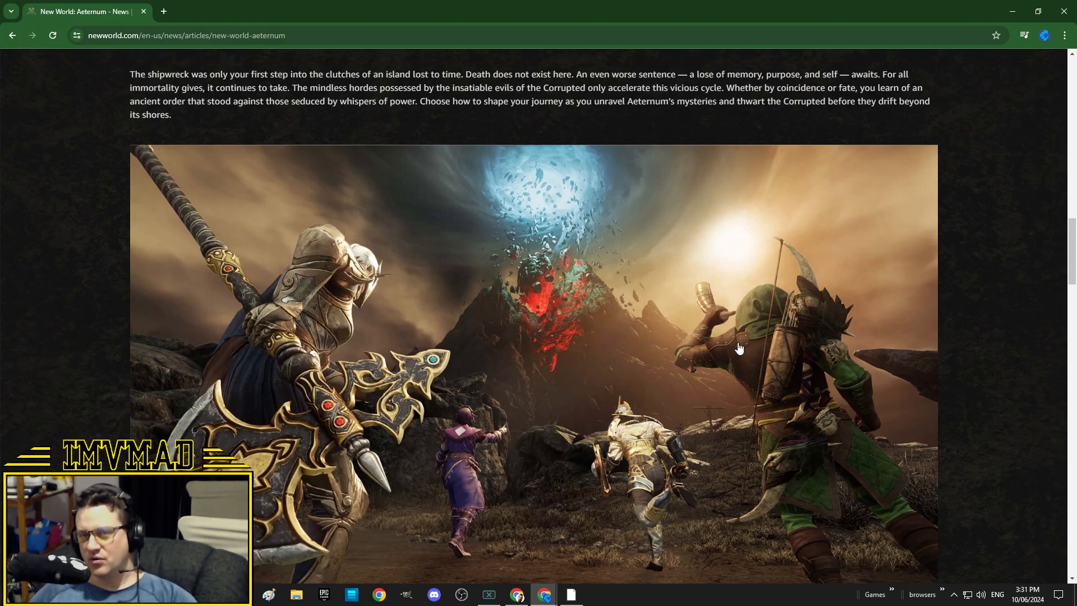
mouse_move(727, 363)
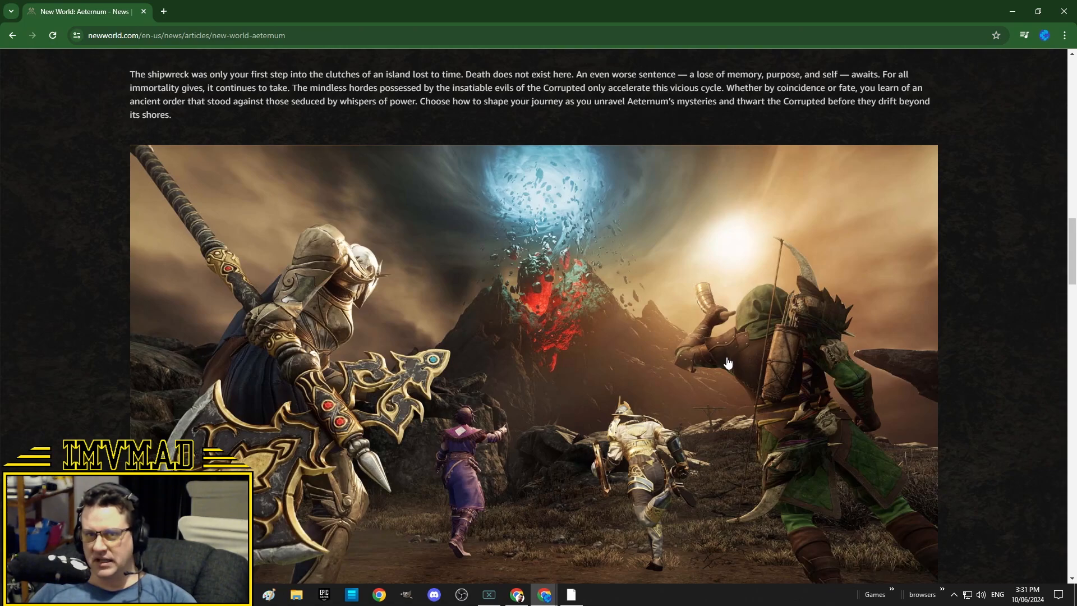
mouse_move(723, 363)
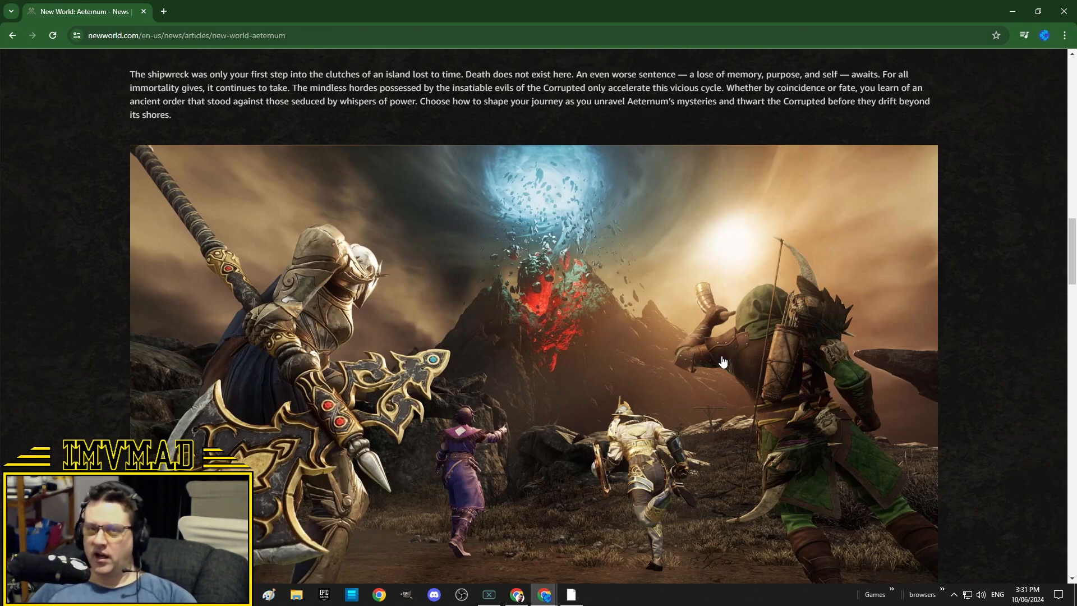
mouse_move(699, 378)
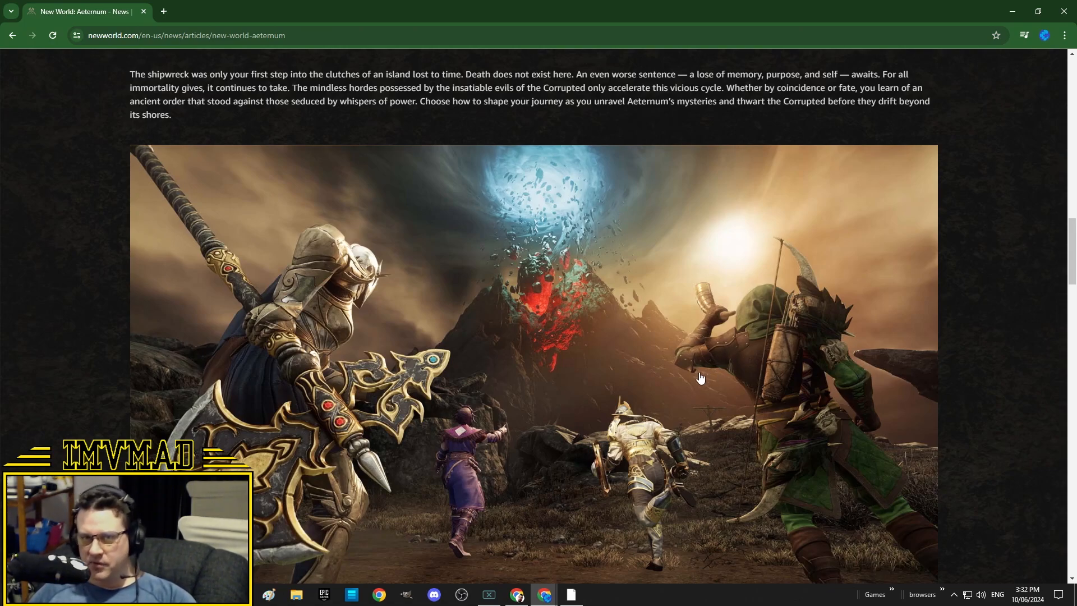
mouse_move(672, 379)
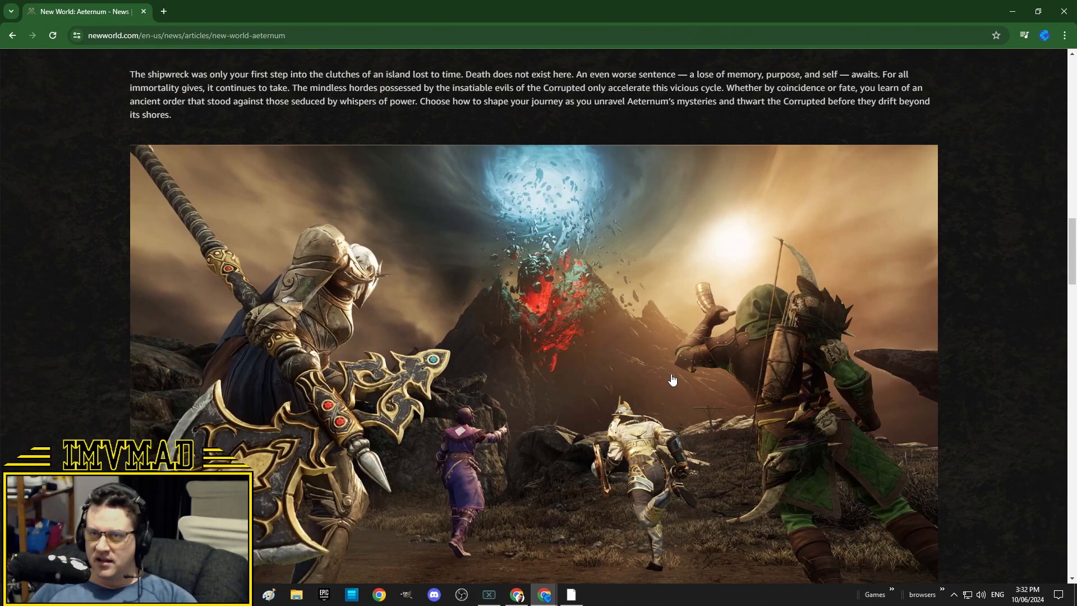
mouse_move(985, 368)
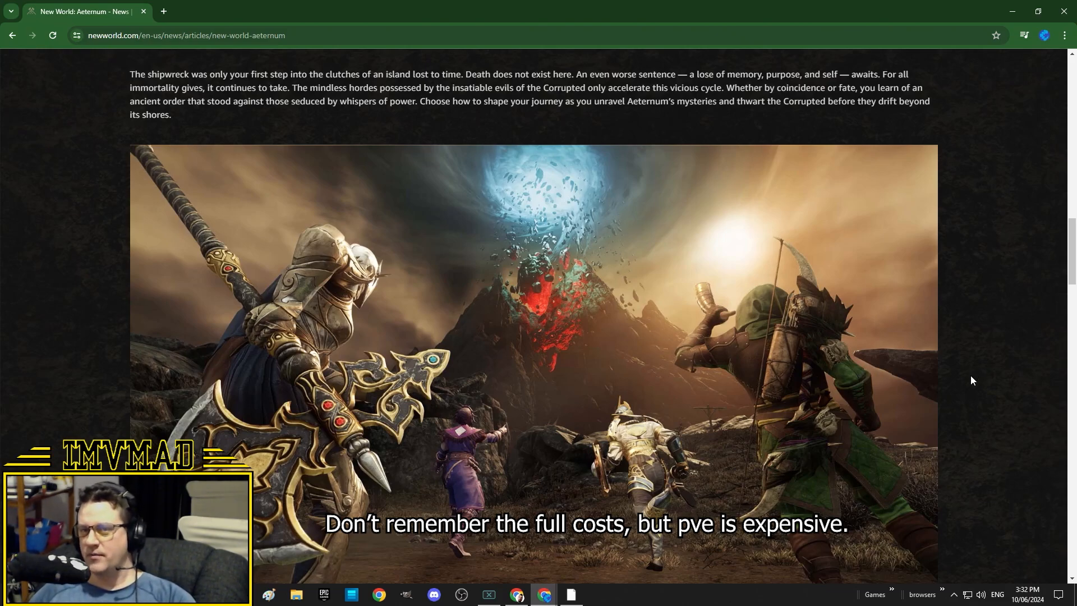
mouse_move(962, 380)
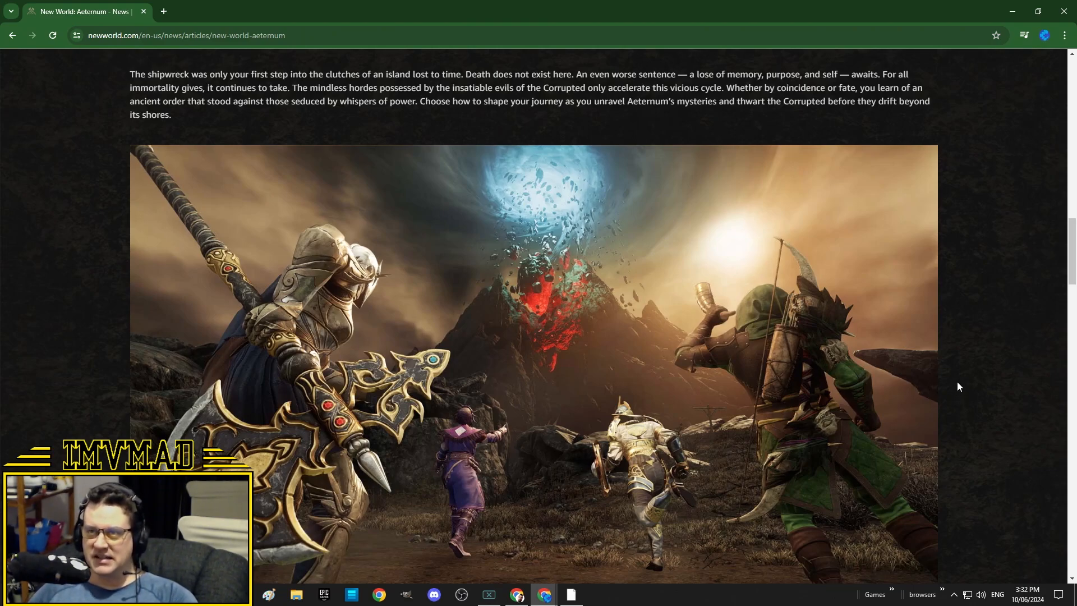
mouse_move(978, 384)
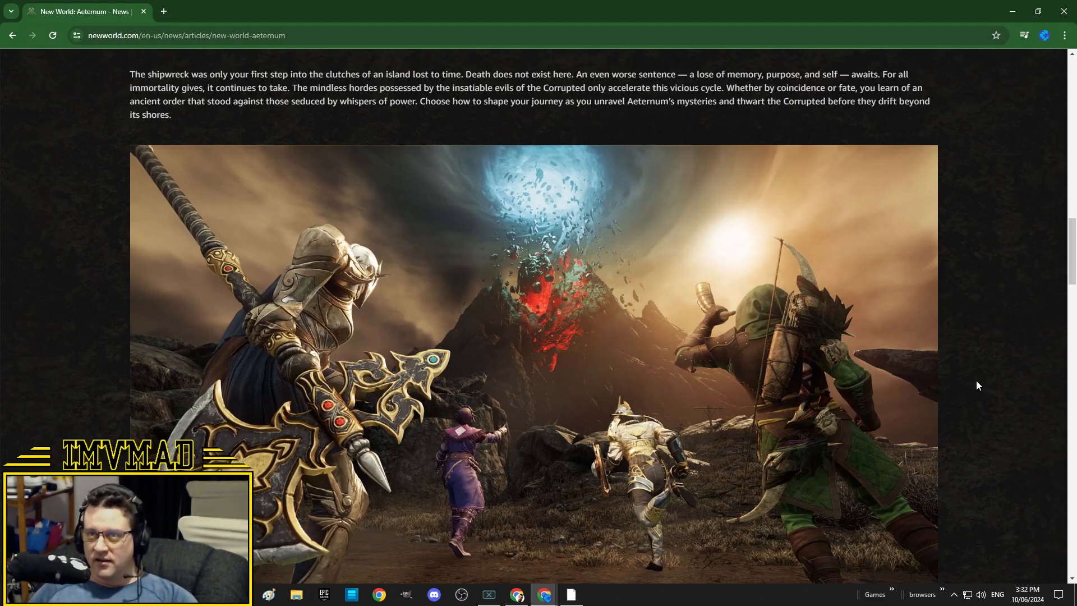
mouse_move(1041, 290)
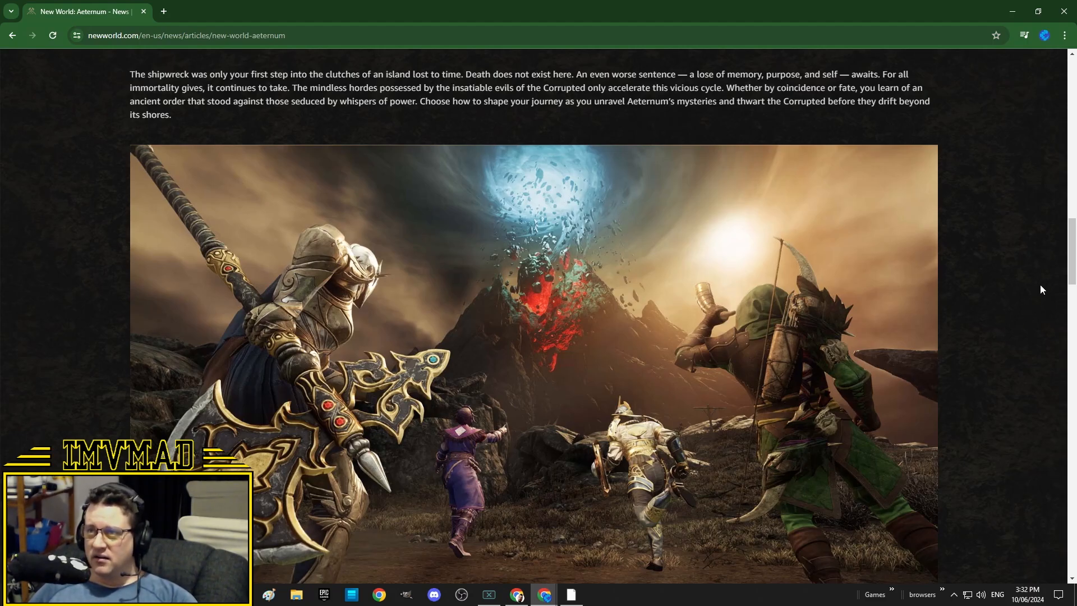
Scroll through Play Your Way and back to the three-warrior artwork above Forge Your Future
scroll(down, 3)
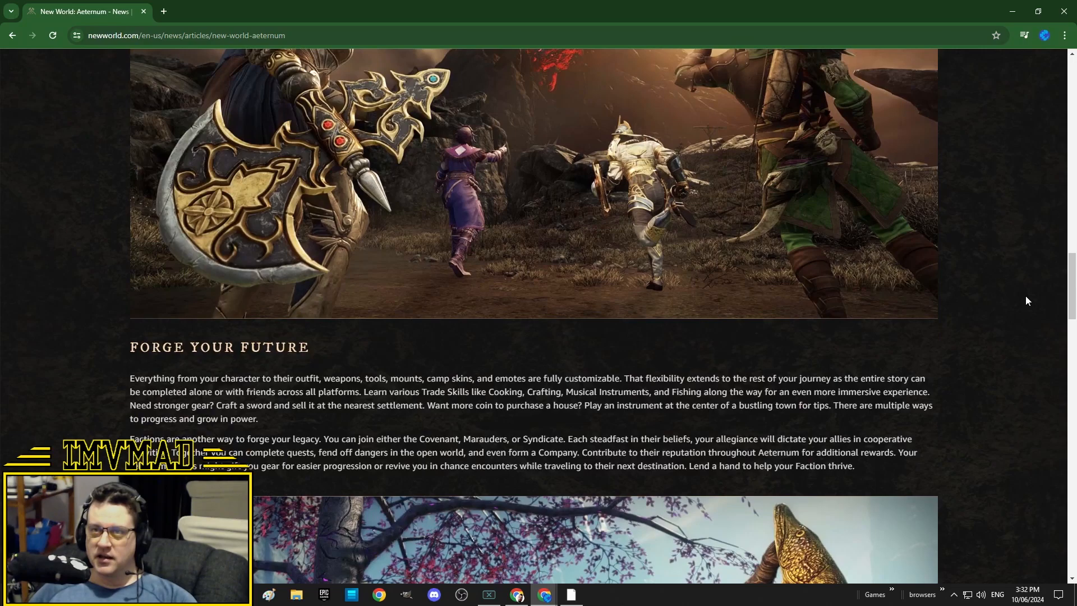
scroll(down, 3)
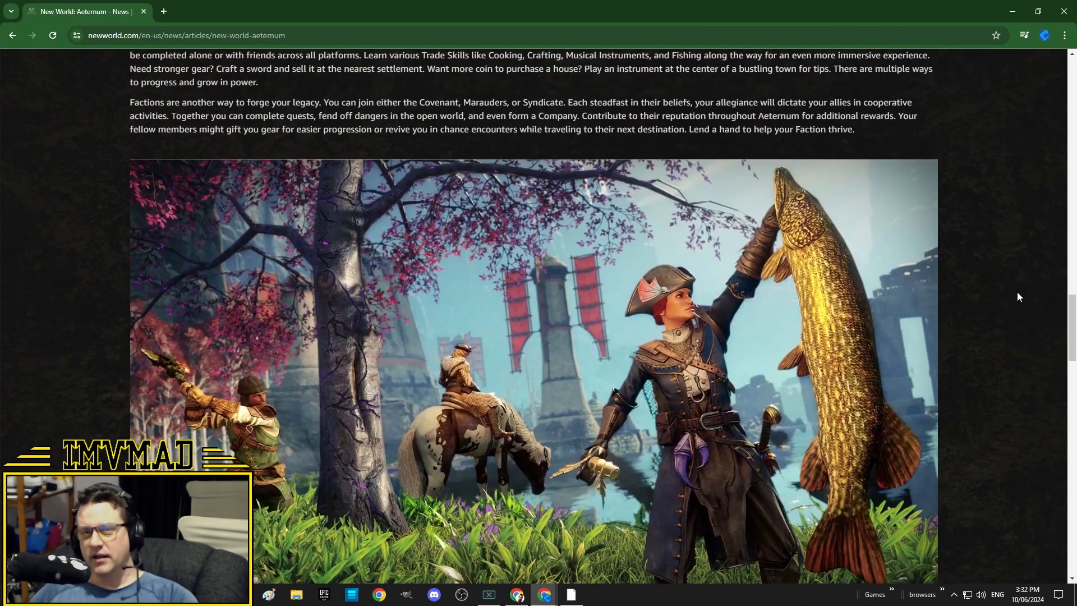
mouse_move(1050, 291)
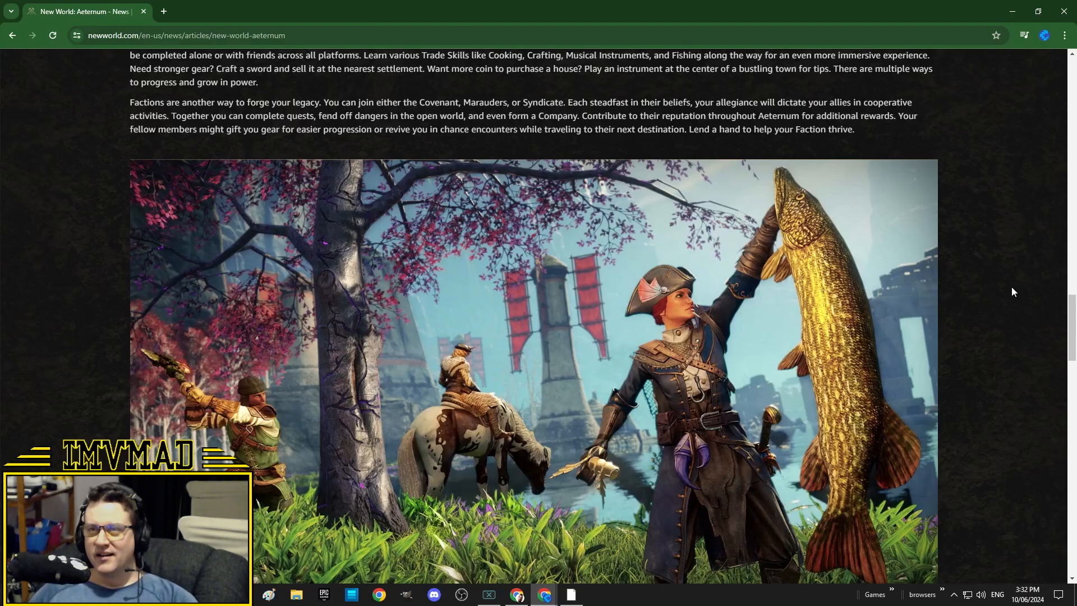
scroll(down, 3)
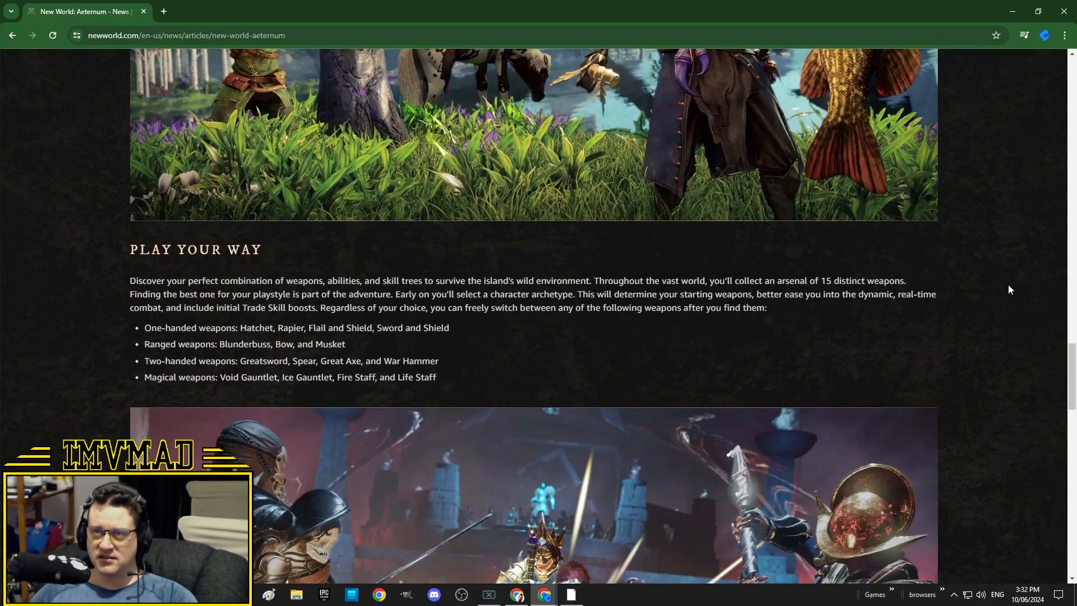
scroll(down, 3)
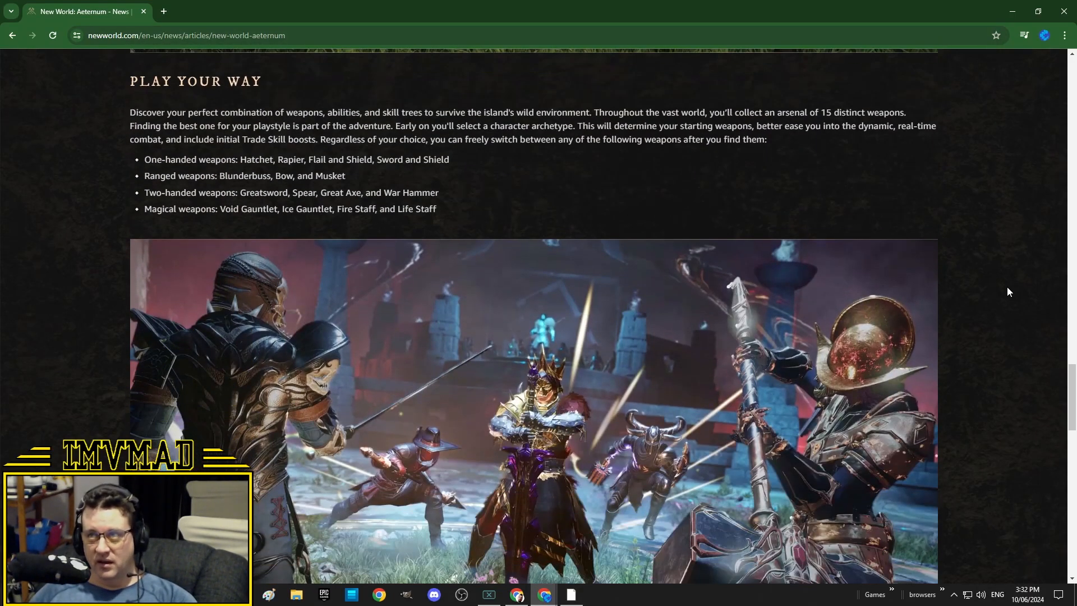
mouse_move(1015, 292)
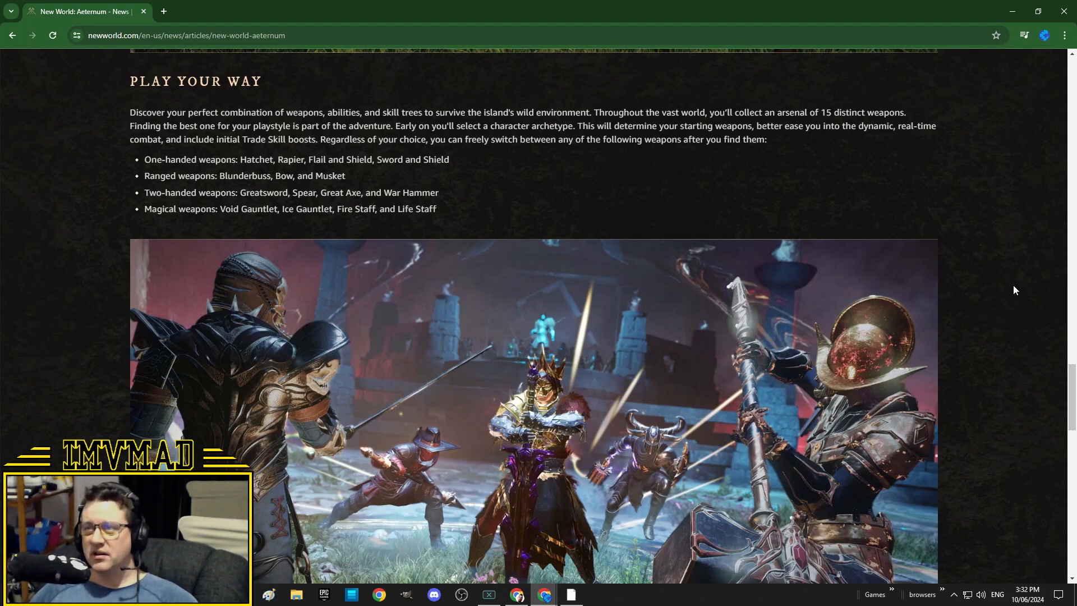
mouse_move(1005, 295)
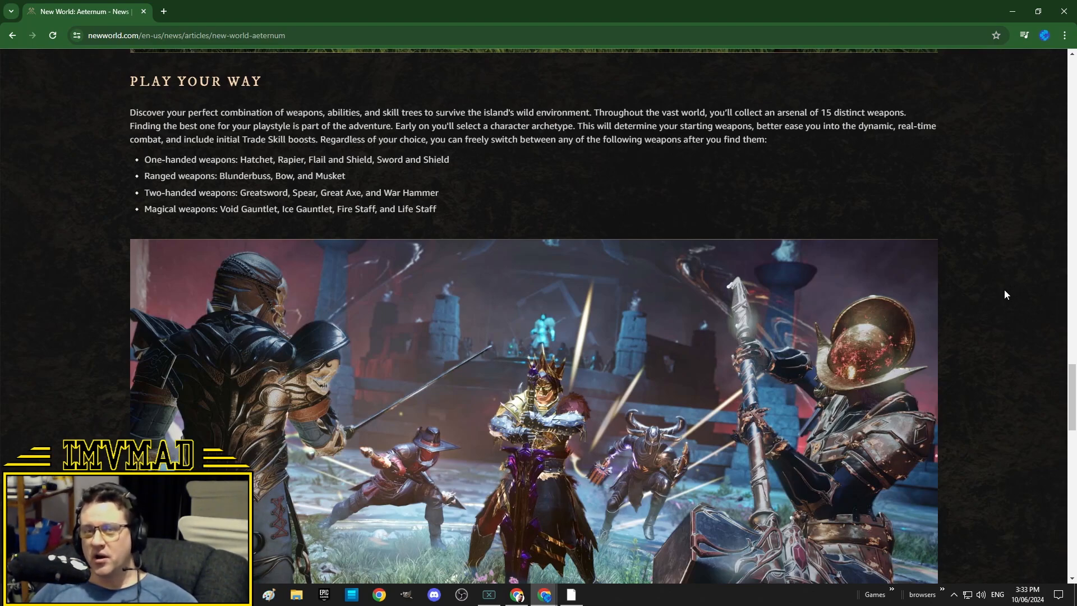
mouse_move(995, 297)
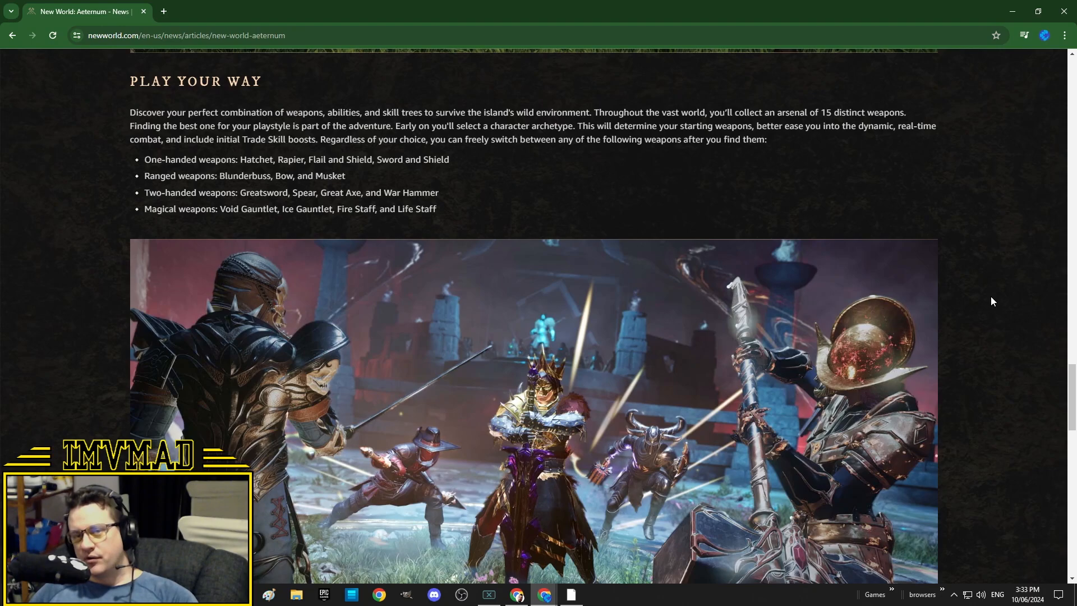
mouse_move(968, 300)
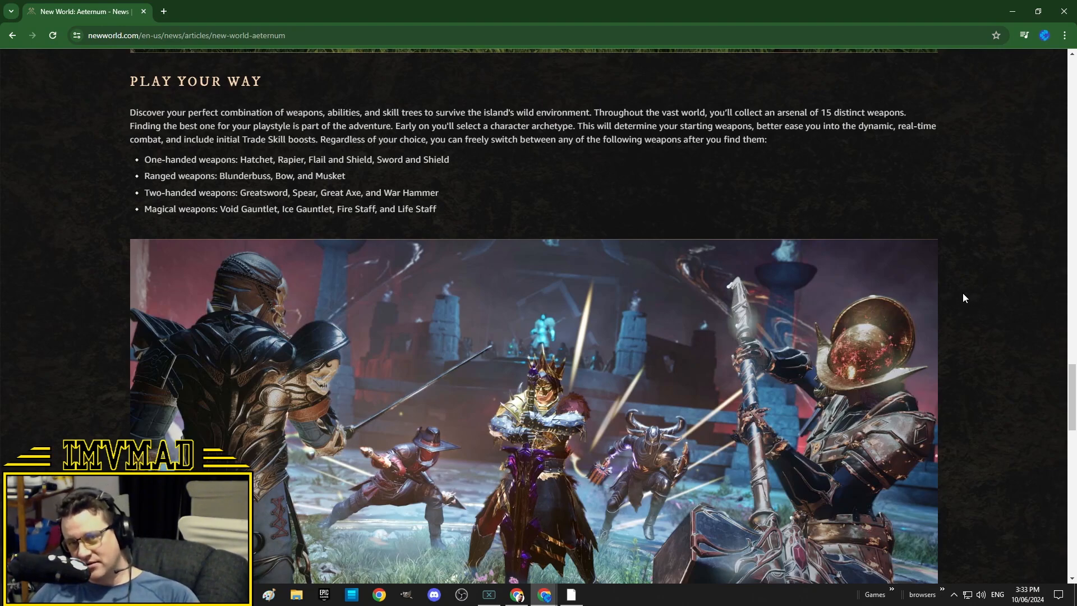
scroll(down, 3)
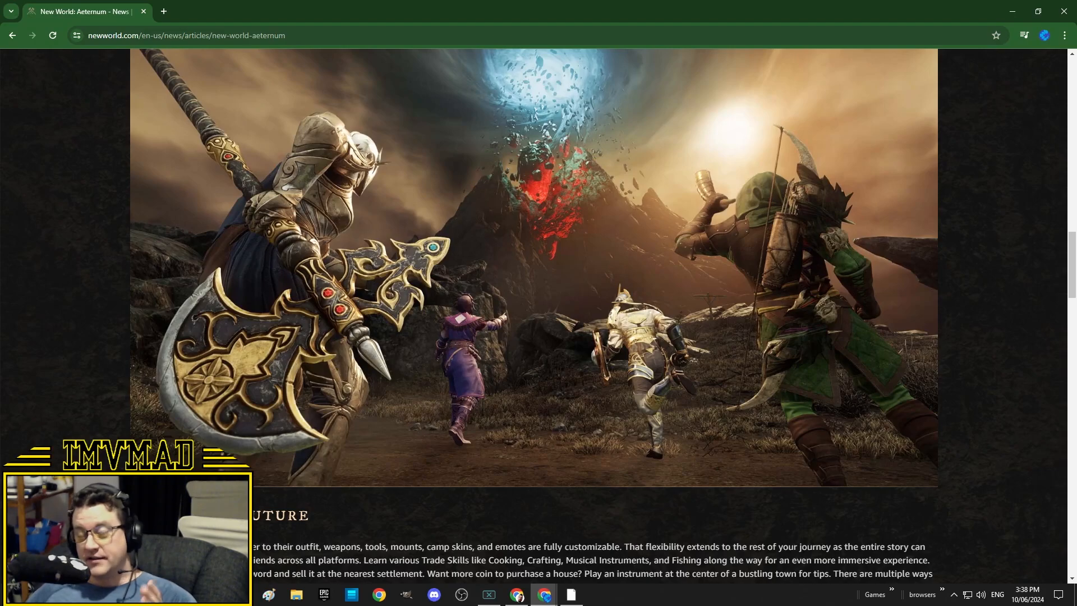